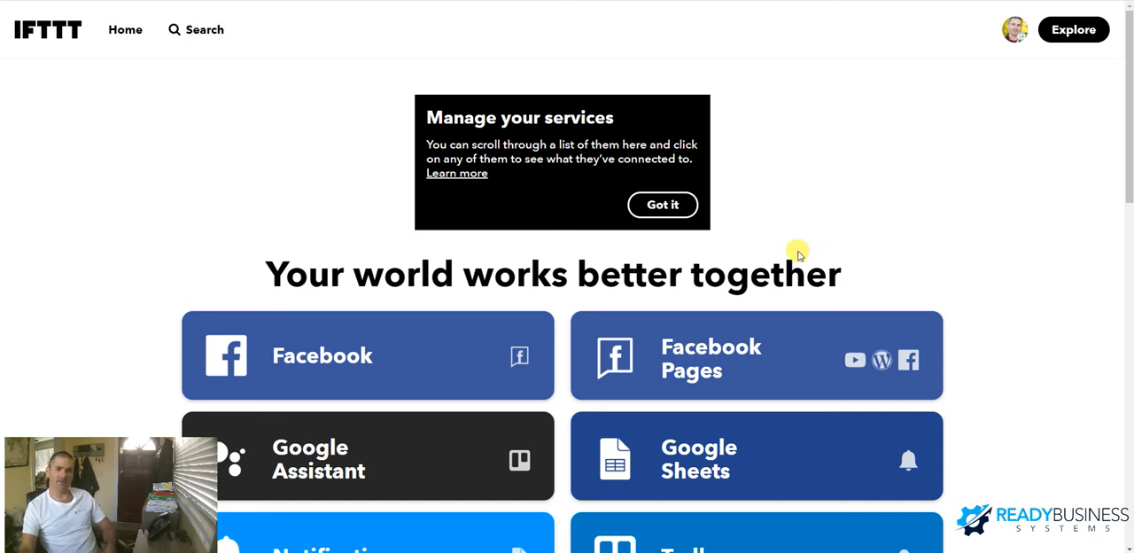
pyautogui.moveTo(50, 19)
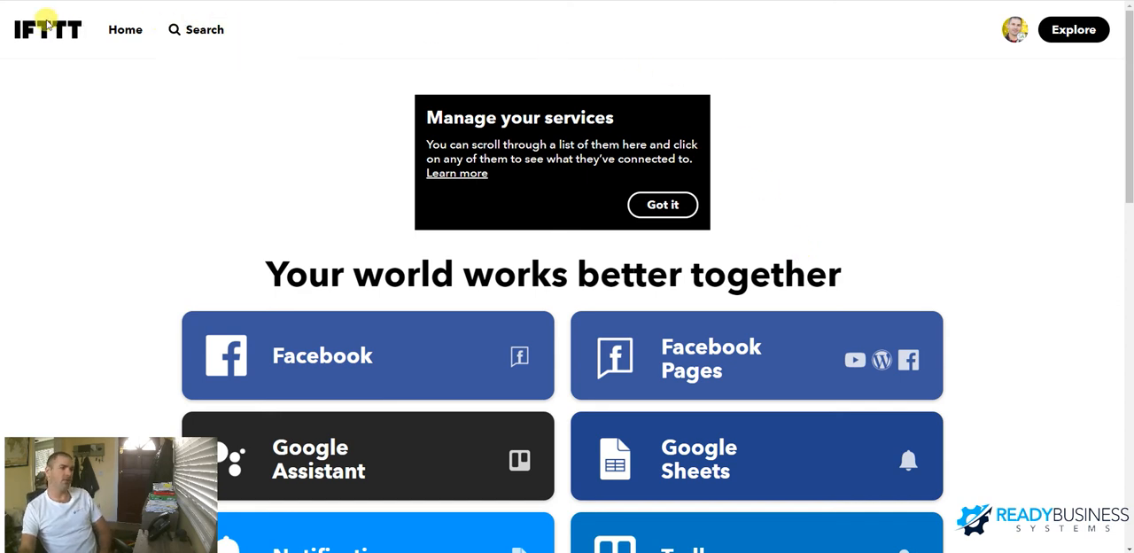
pyautogui.moveTo(67, 64)
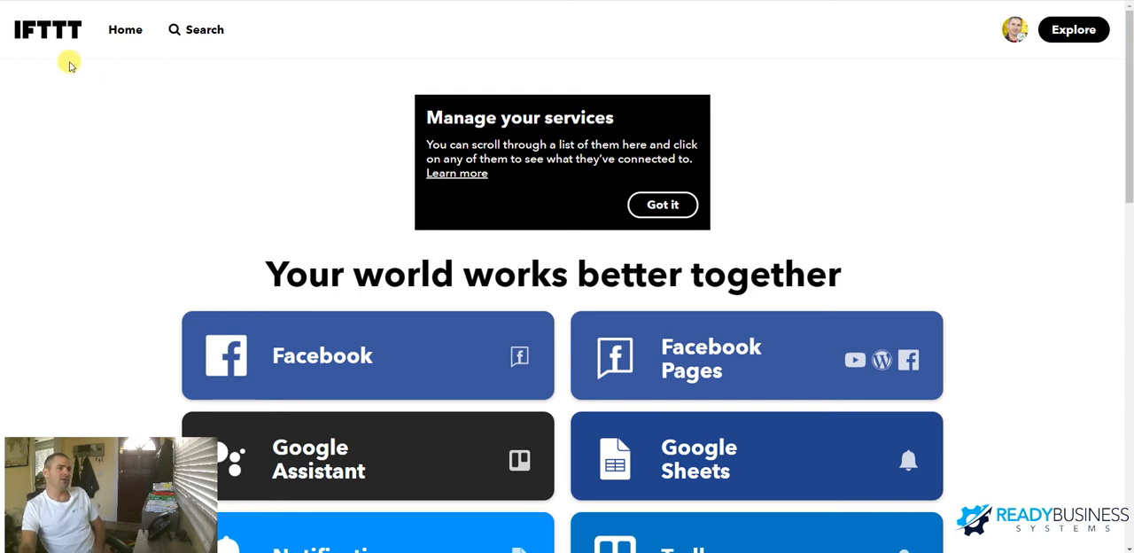
pyautogui.moveTo(31, 74)
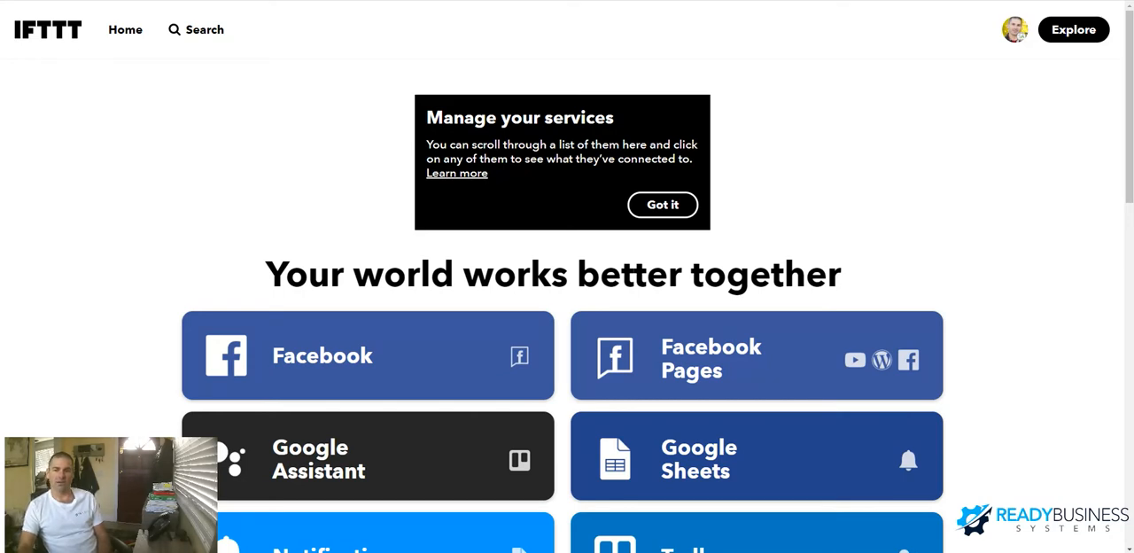
pyautogui.moveTo(595, 21)
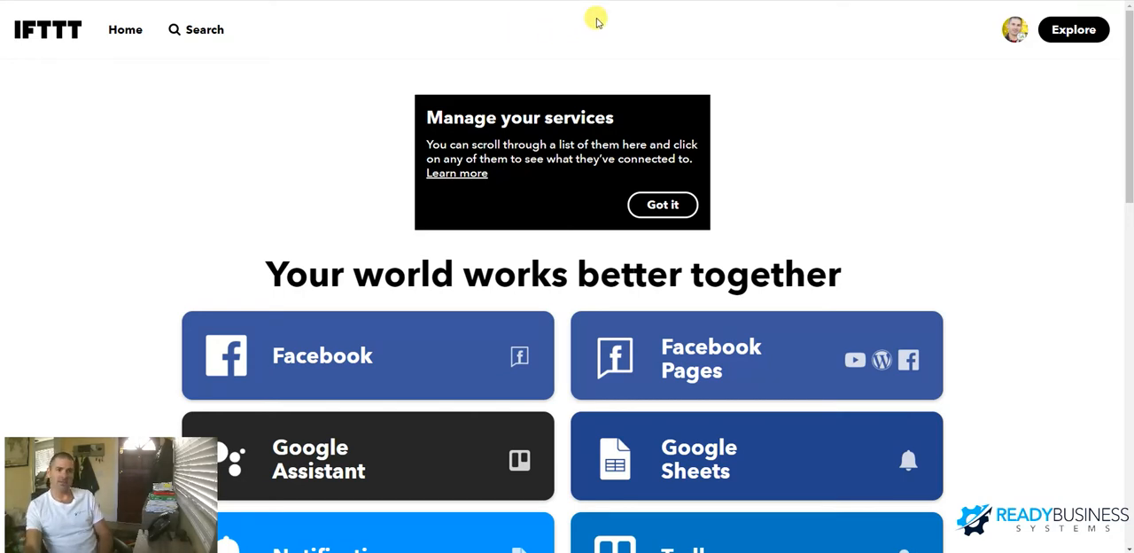
pyautogui.moveTo(849, 142)
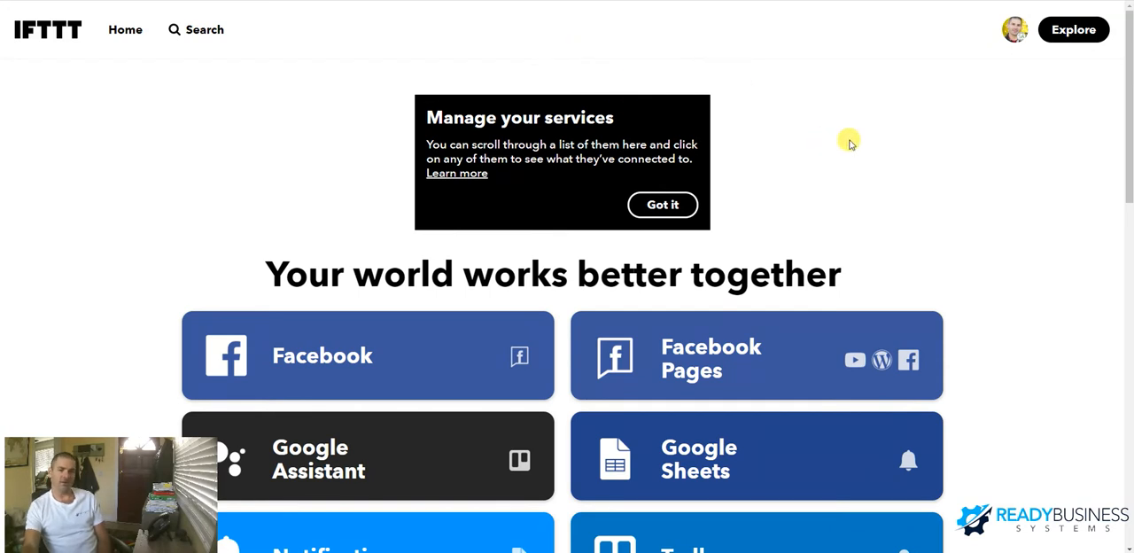
pyautogui.moveTo(847, 191)
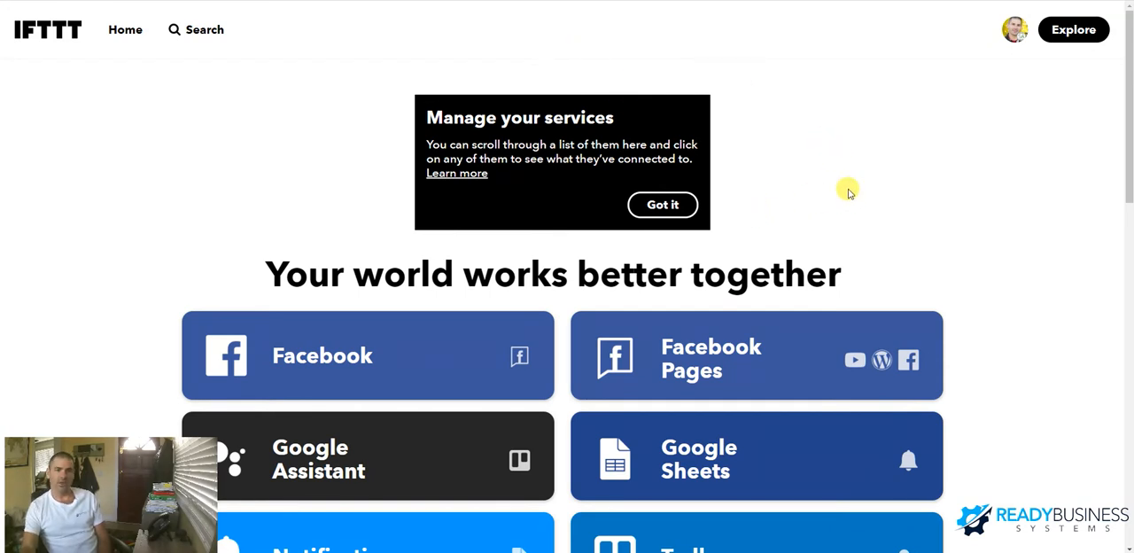
# Step: Visit My services from the profile menu, then reopen the profile menu over the services page
pyautogui.scroll(-3)
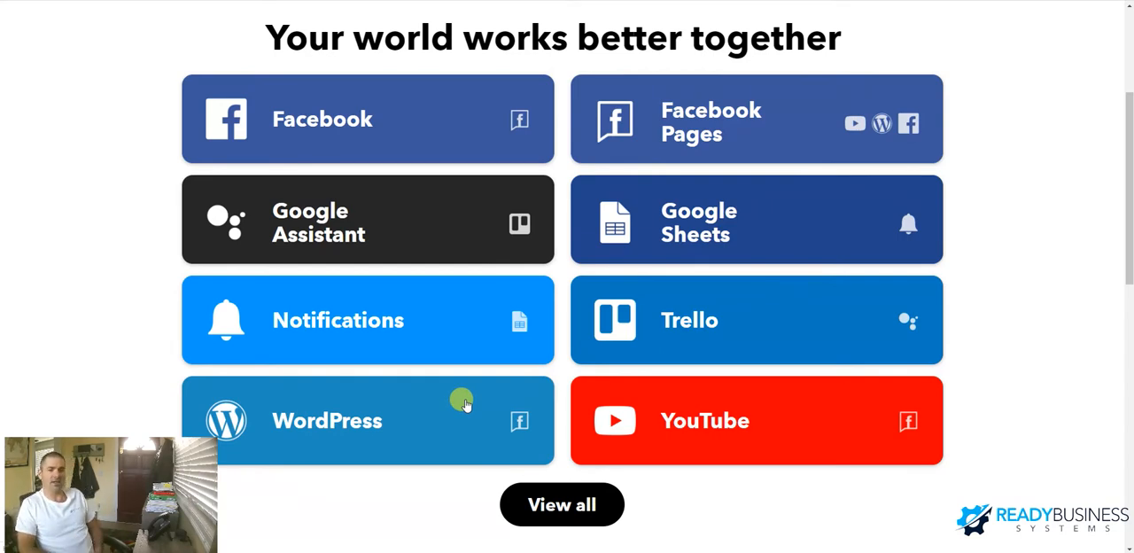
pyautogui.moveTo(443, 404)
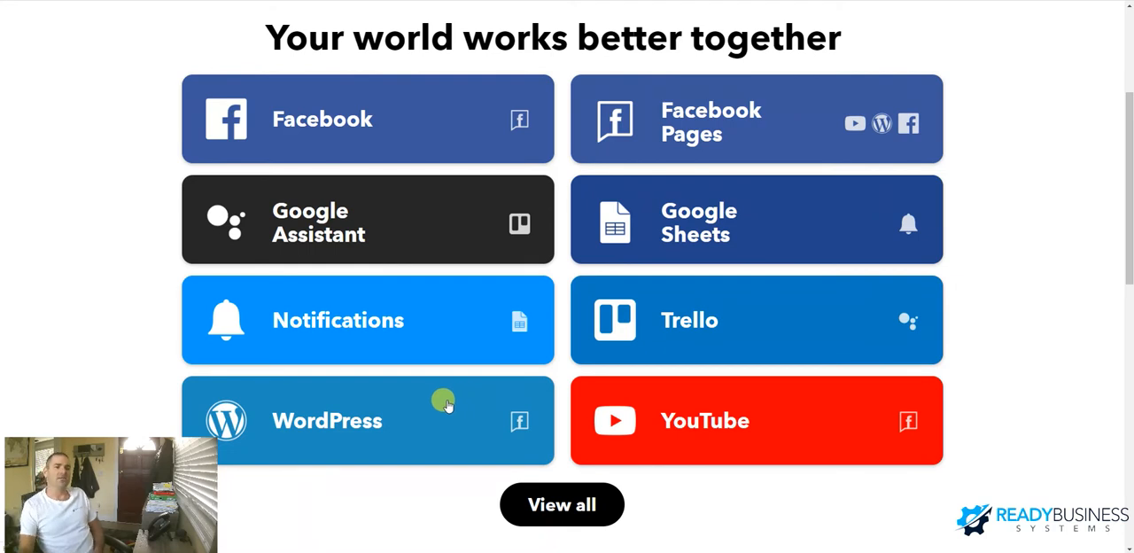
pyautogui.moveTo(740, 113)
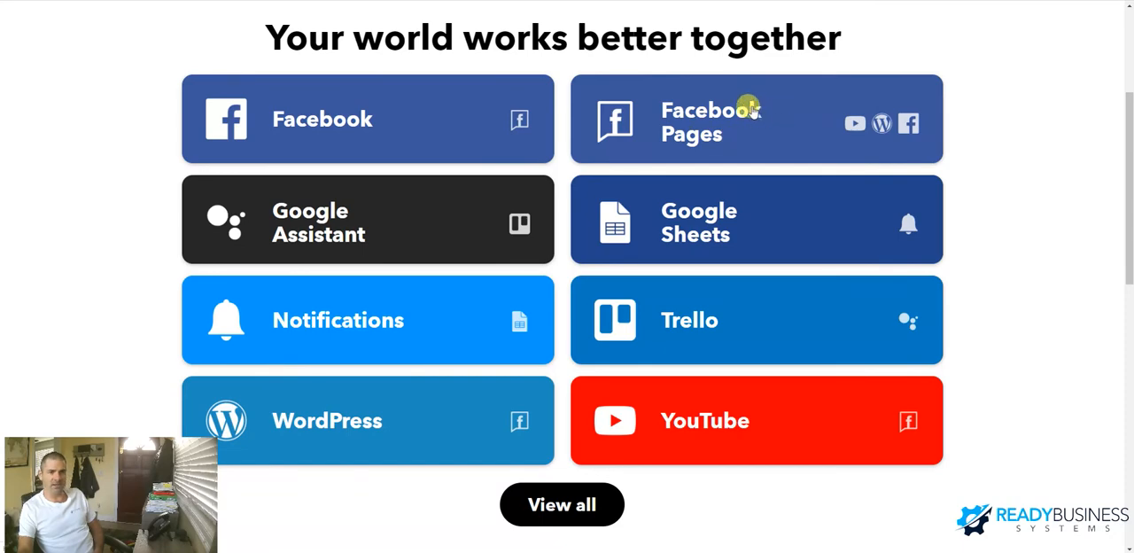
pyautogui.moveTo(414, 330)
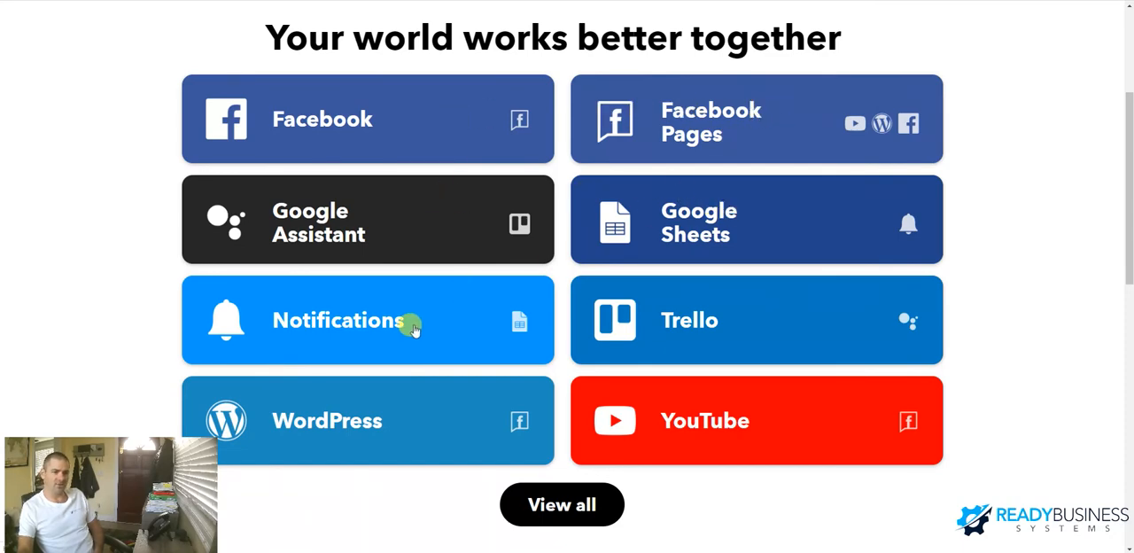
pyautogui.moveTo(397, 115)
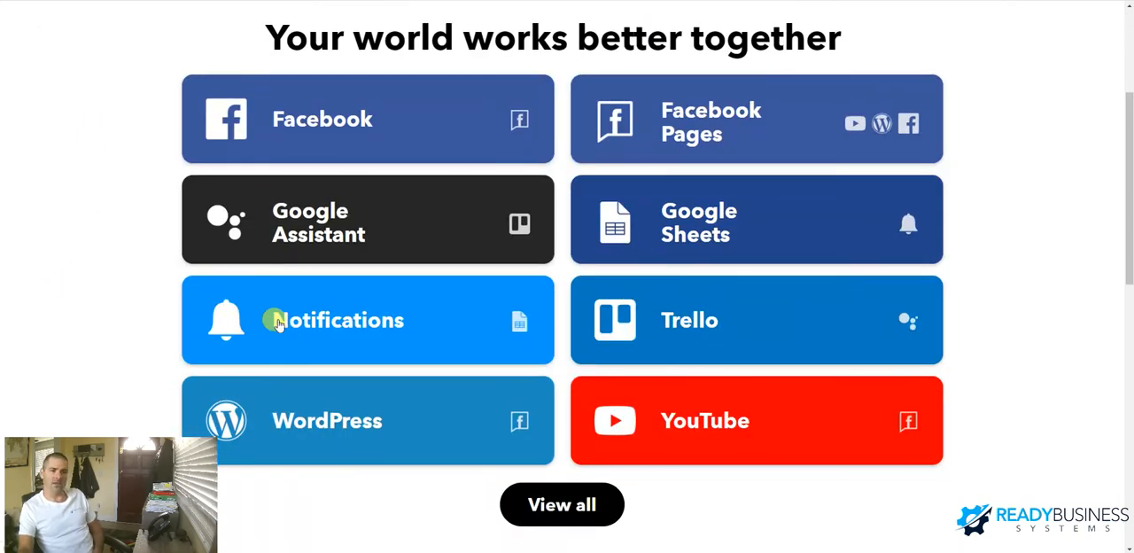
pyautogui.moveTo(468, 128)
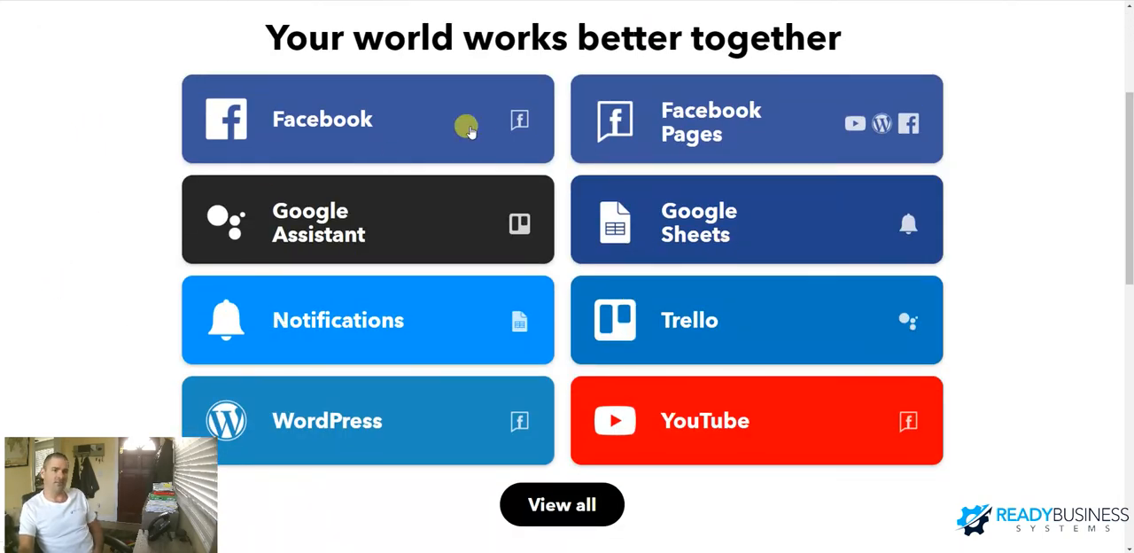
pyautogui.moveTo(262, 269)
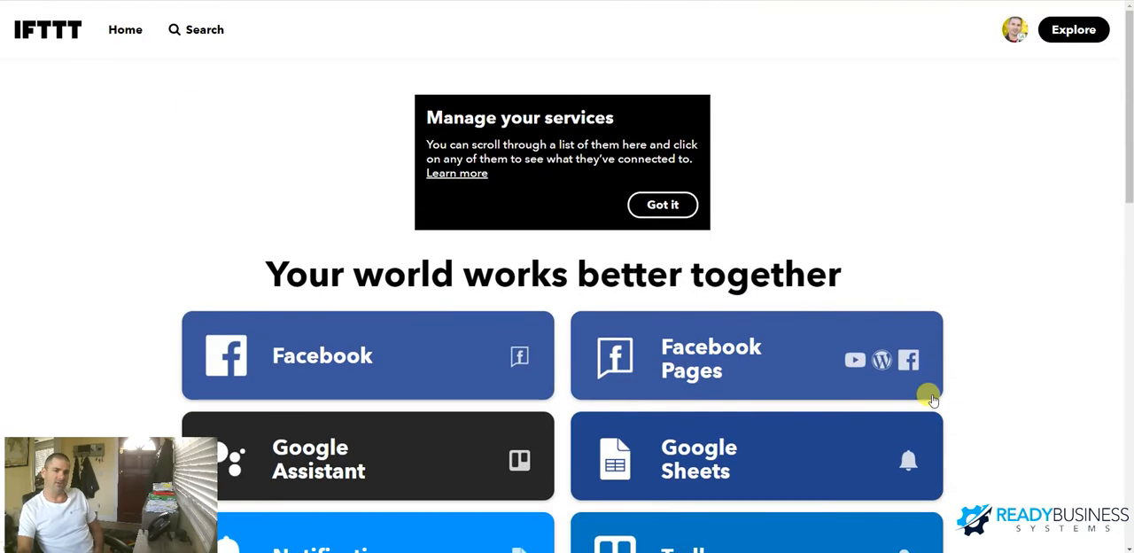
pyautogui.click(1013, 28)
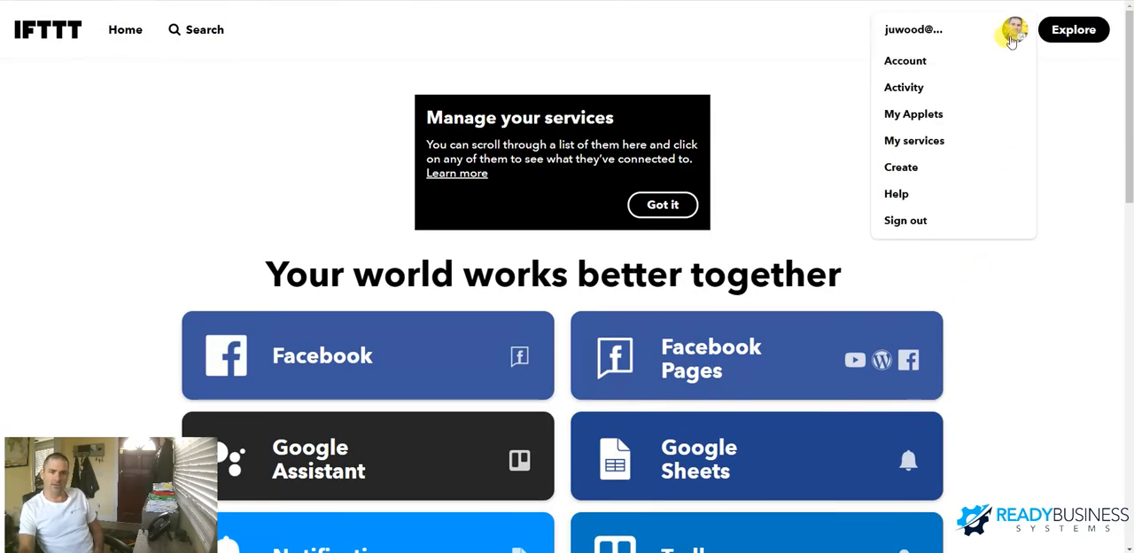
pyautogui.click(914, 140)
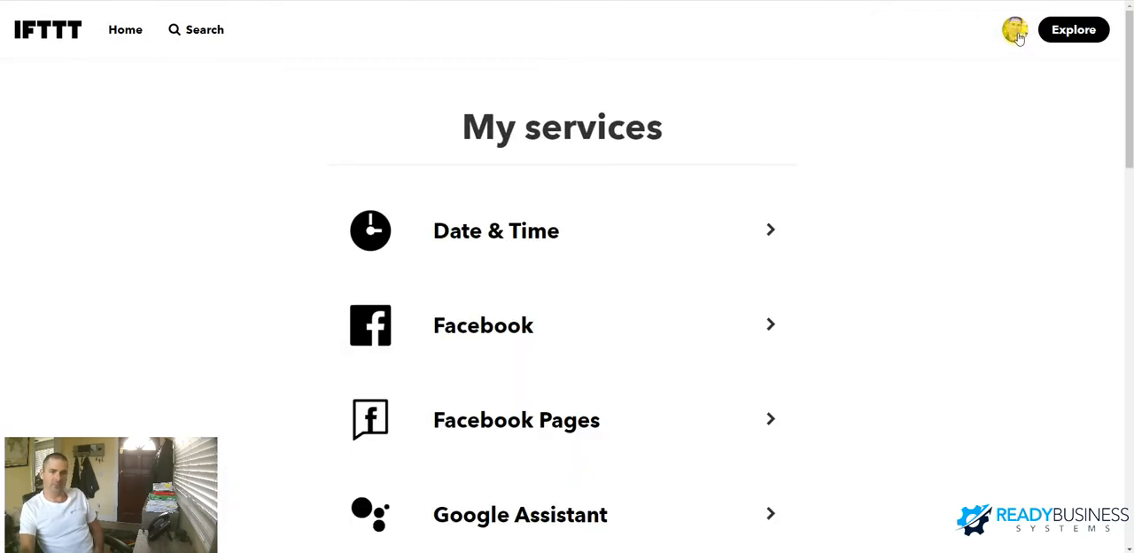
pyautogui.click(1013, 29)
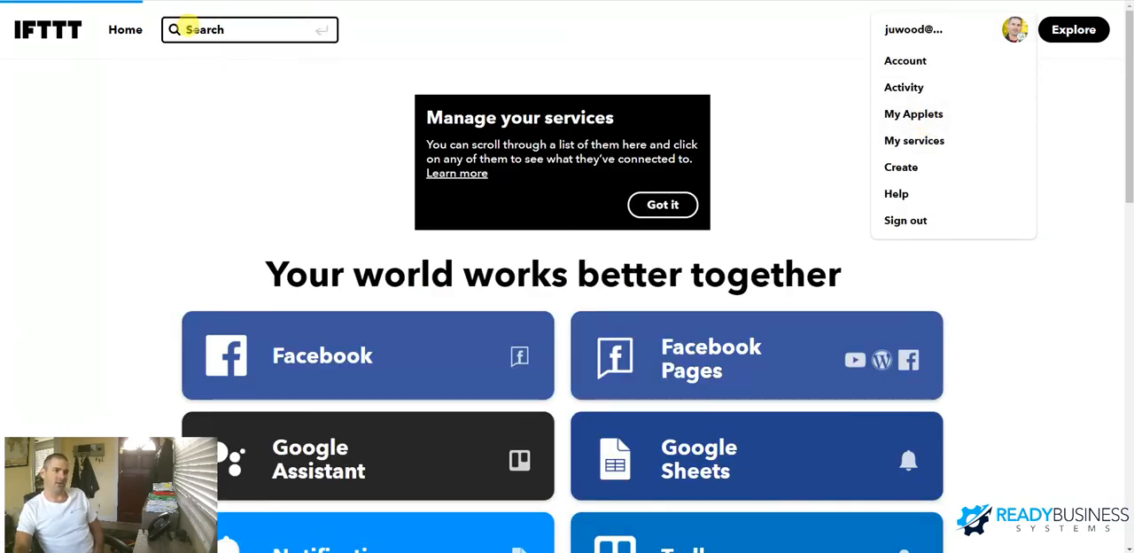
pyautogui.click(912, 113)
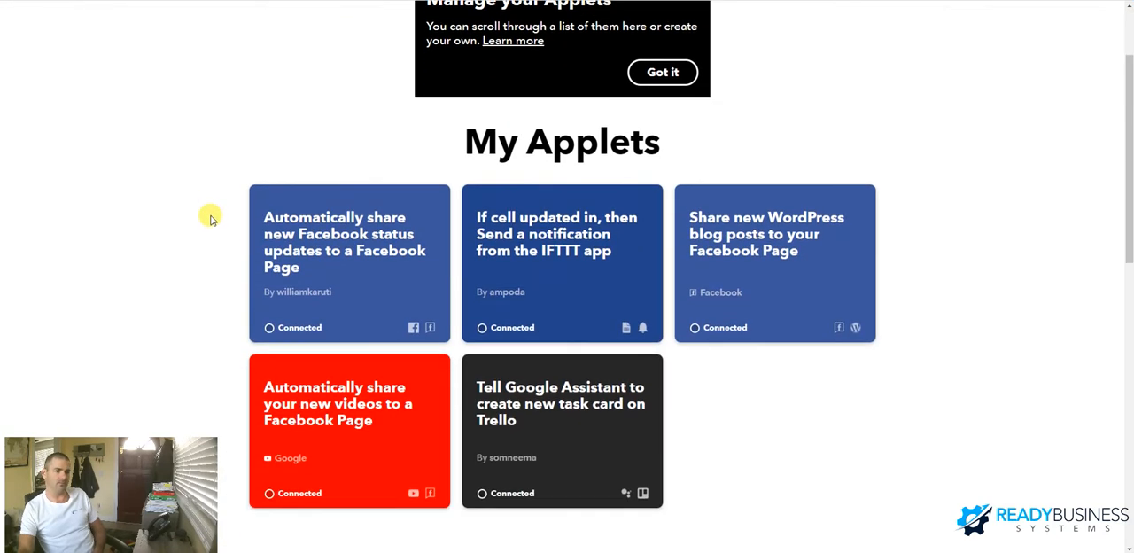
pyautogui.moveTo(581, 361)
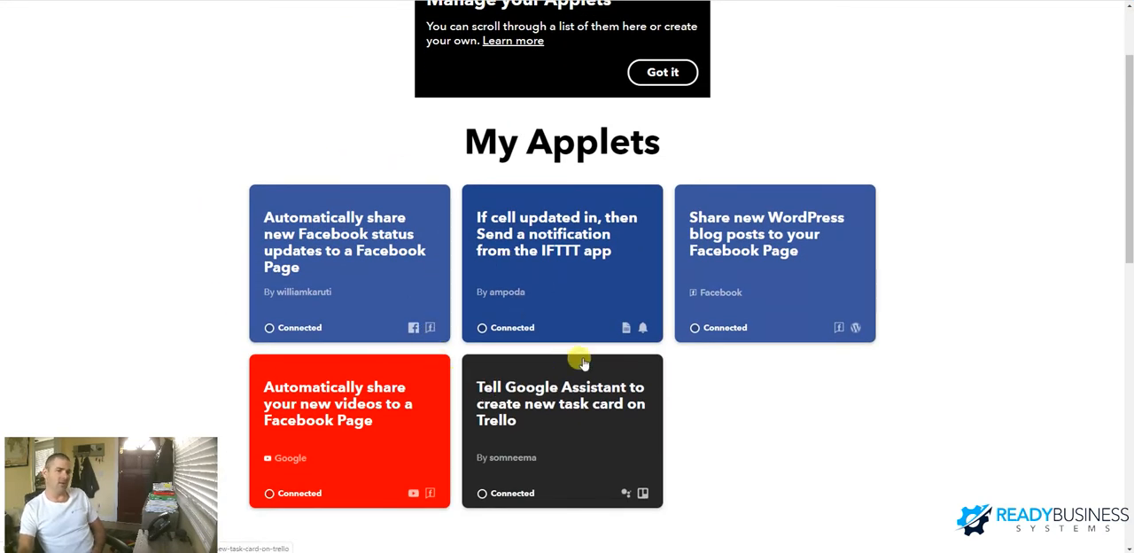
pyautogui.moveTo(793, 386)
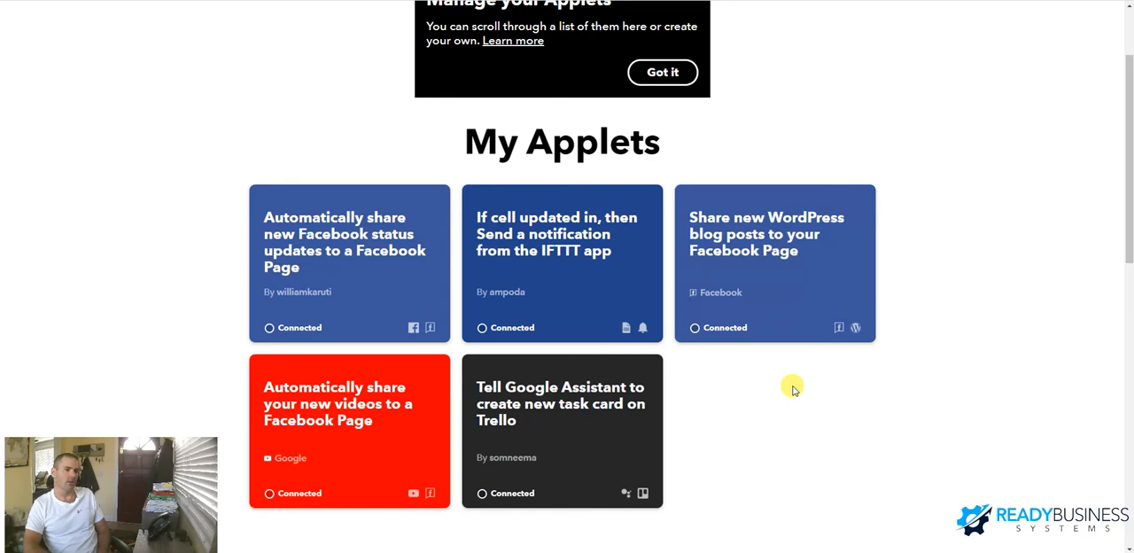
pyautogui.moveTo(301, 203)
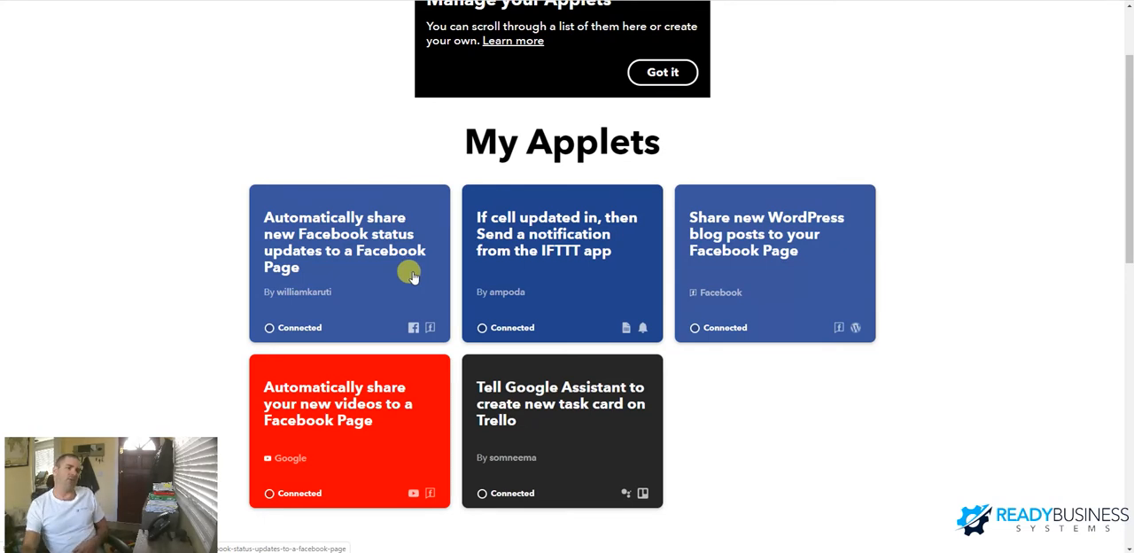
pyautogui.moveTo(322, 259)
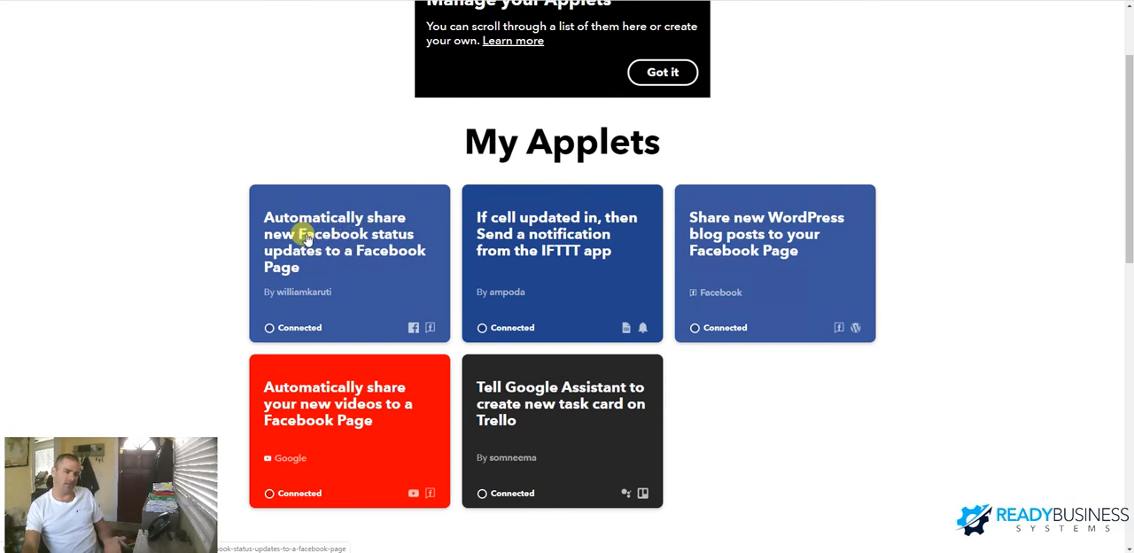
pyautogui.moveTo(390, 257)
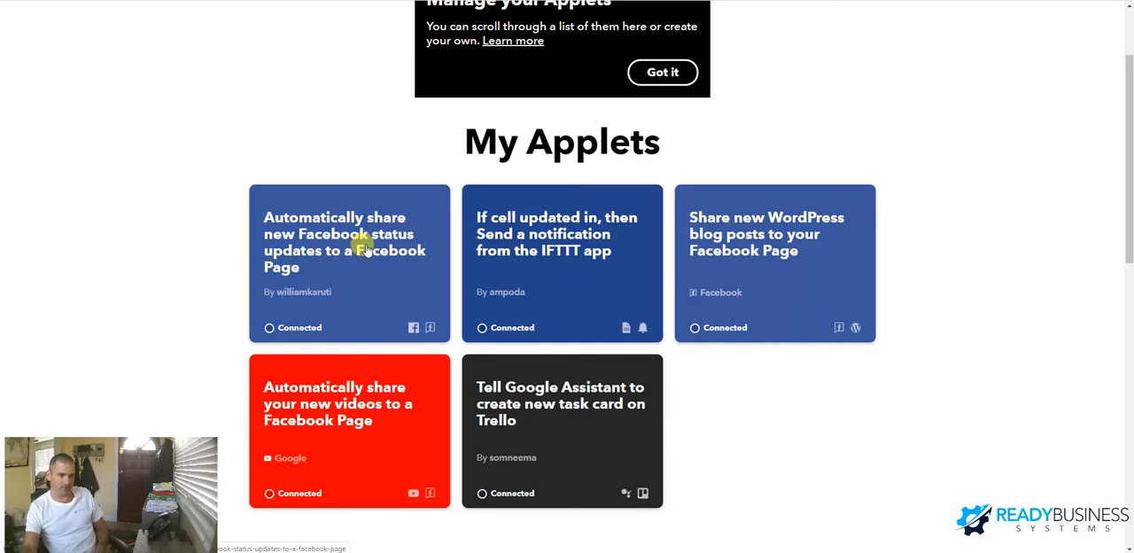
pyautogui.moveTo(556, 239)
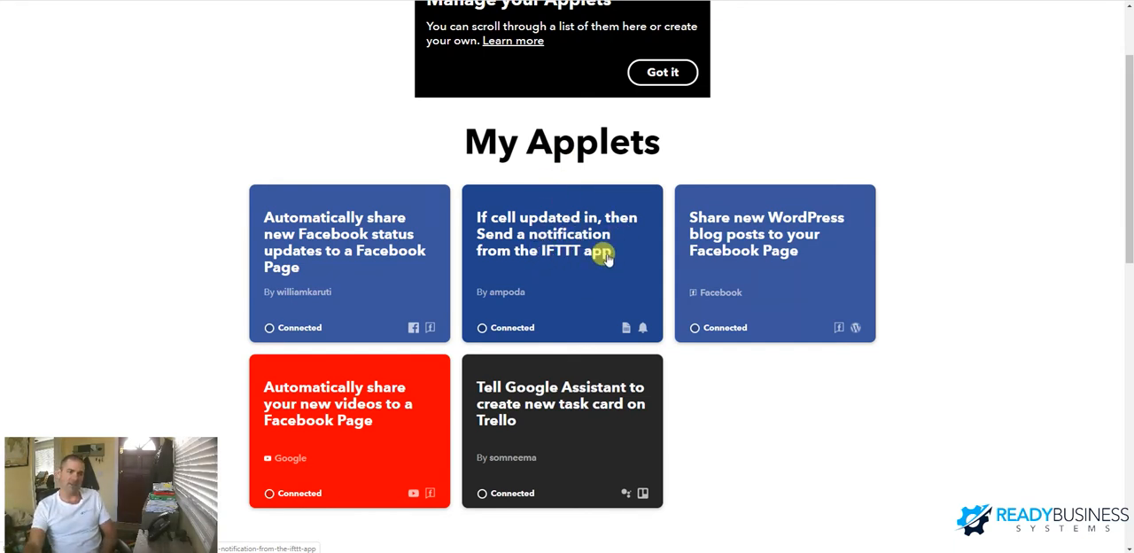
pyautogui.moveTo(616, 234)
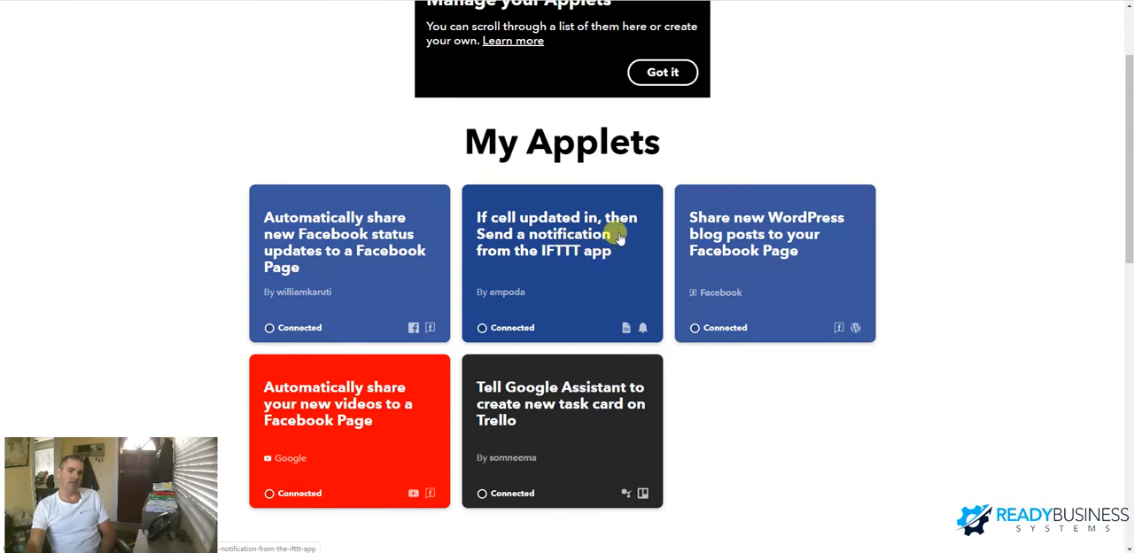
pyautogui.moveTo(92, 85)
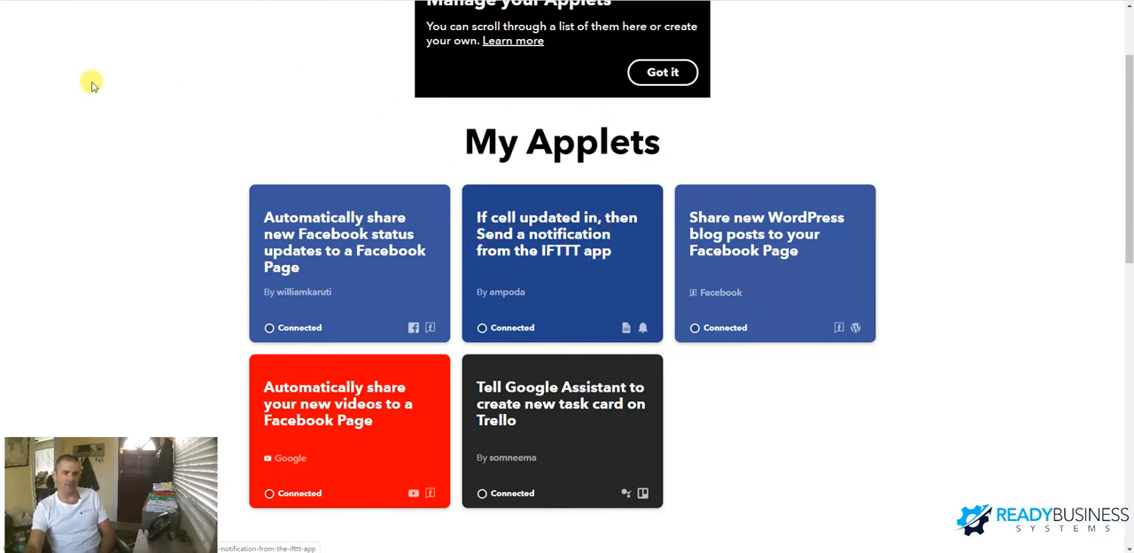
pyautogui.moveTo(606, 321)
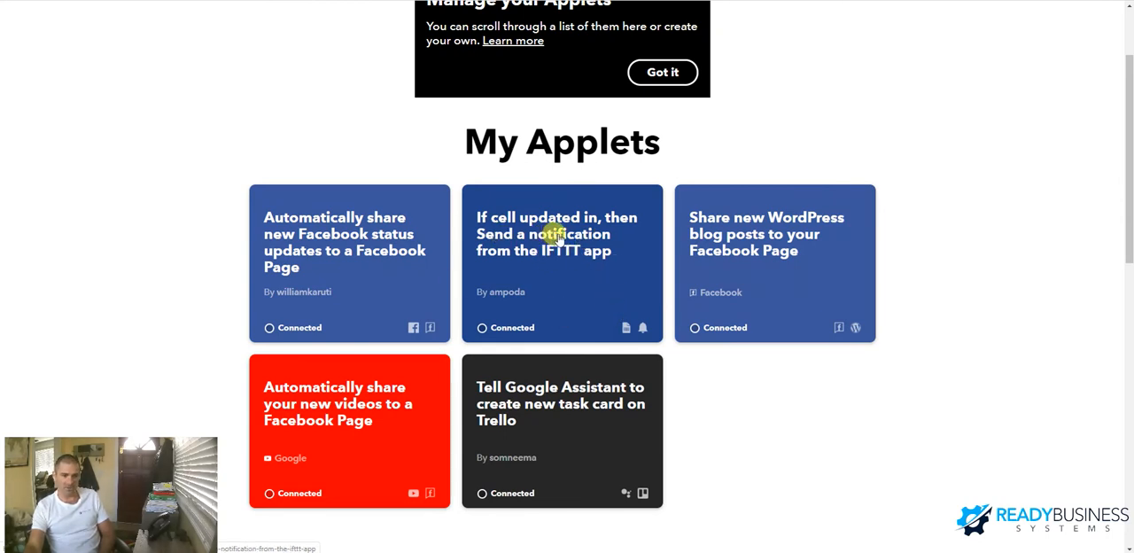
pyautogui.moveTo(767, 197)
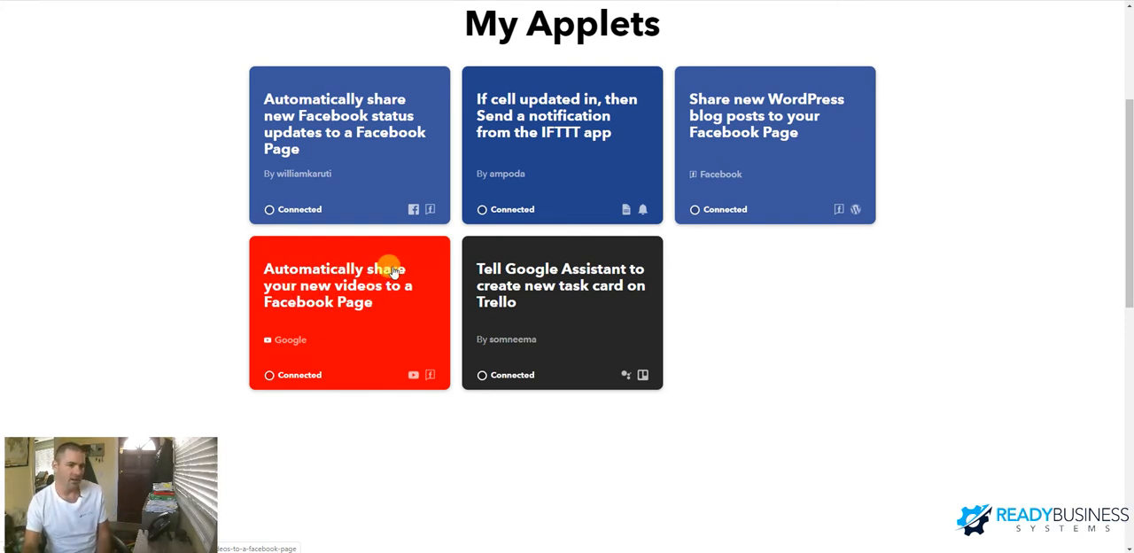
pyautogui.moveTo(368, 257)
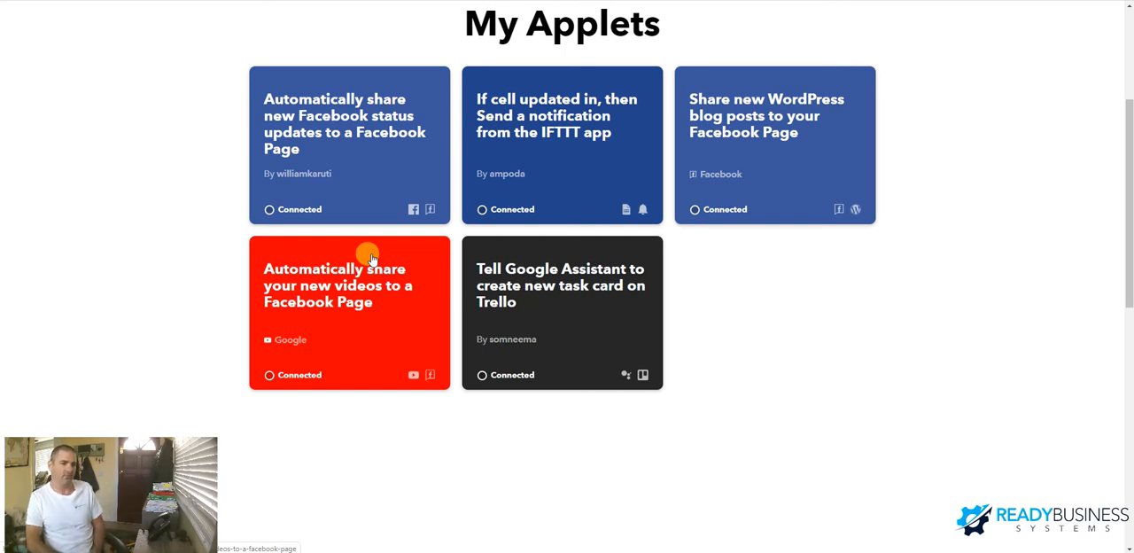
pyautogui.moveTo(528, 307)
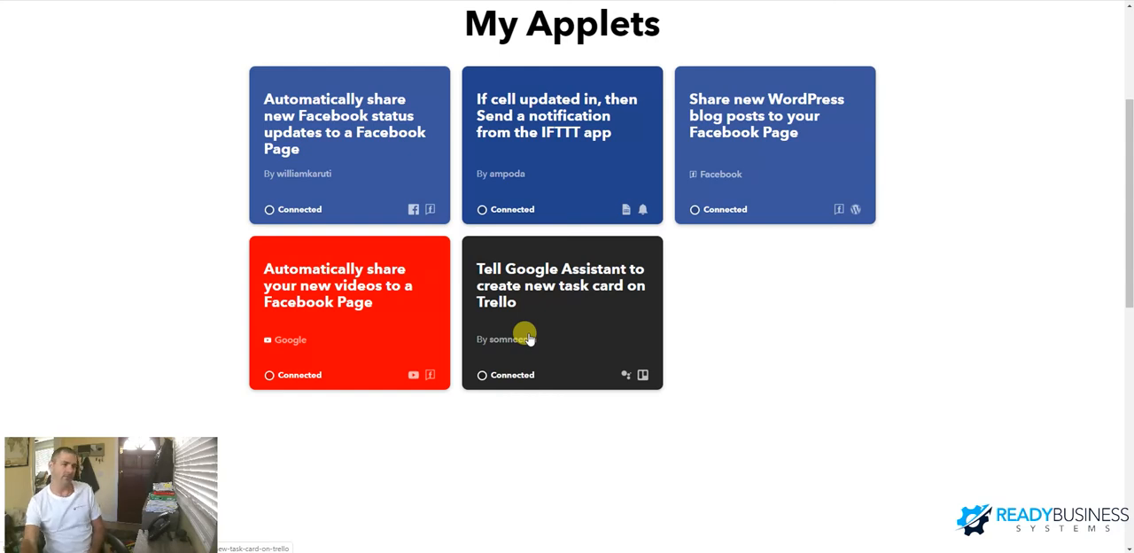
pyautogui.moveTo(668, 280)
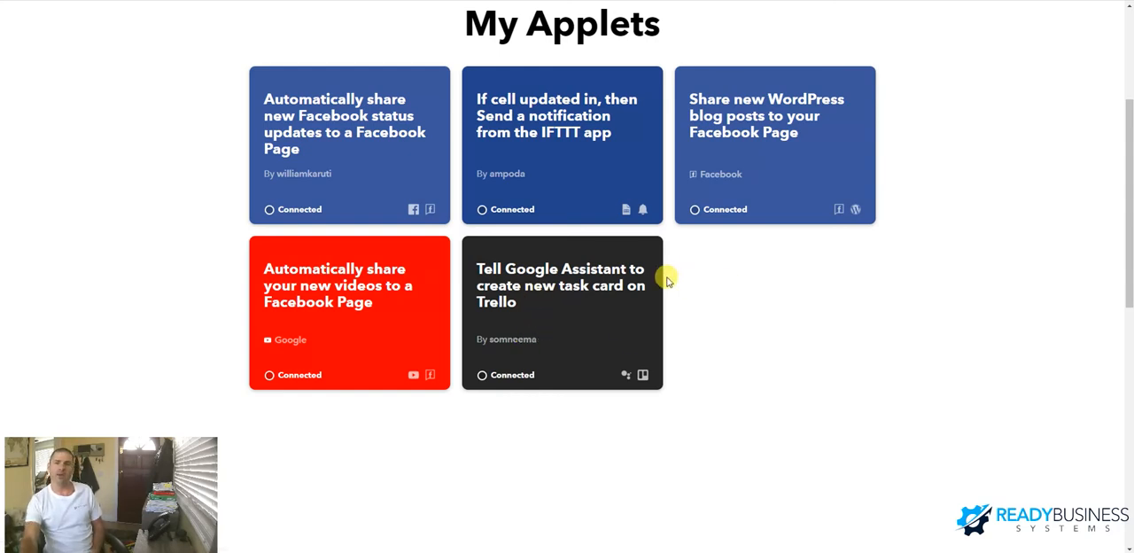
pyautogui.moveTo(567, 315)
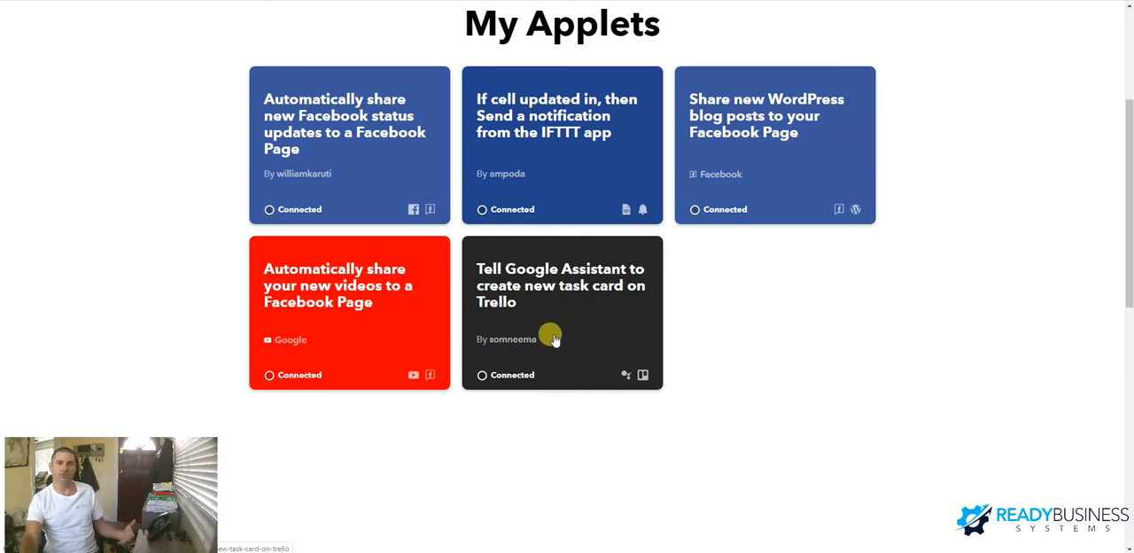
pyautogui.moveTo(569, 269)
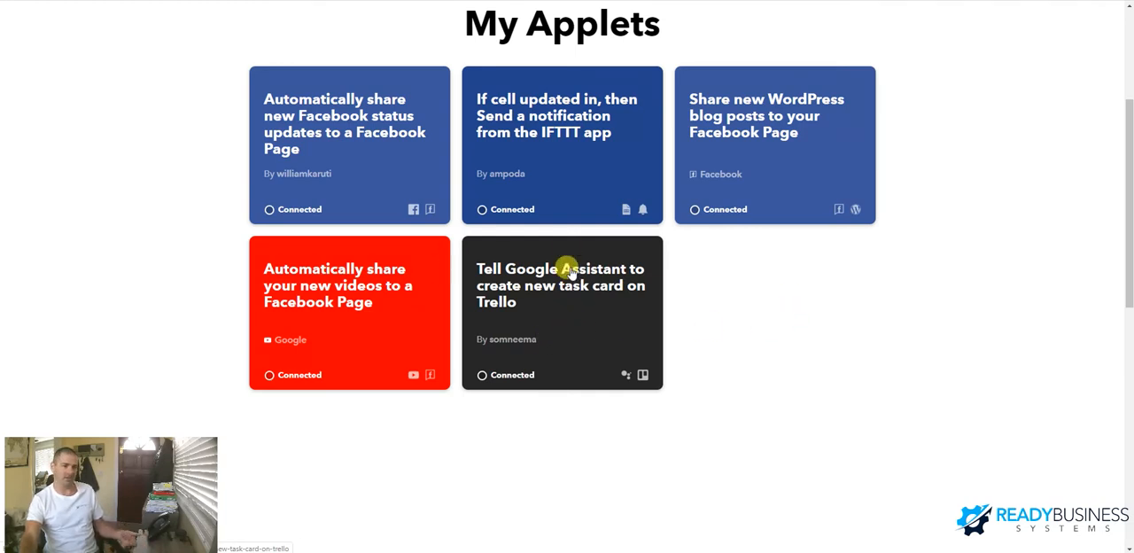